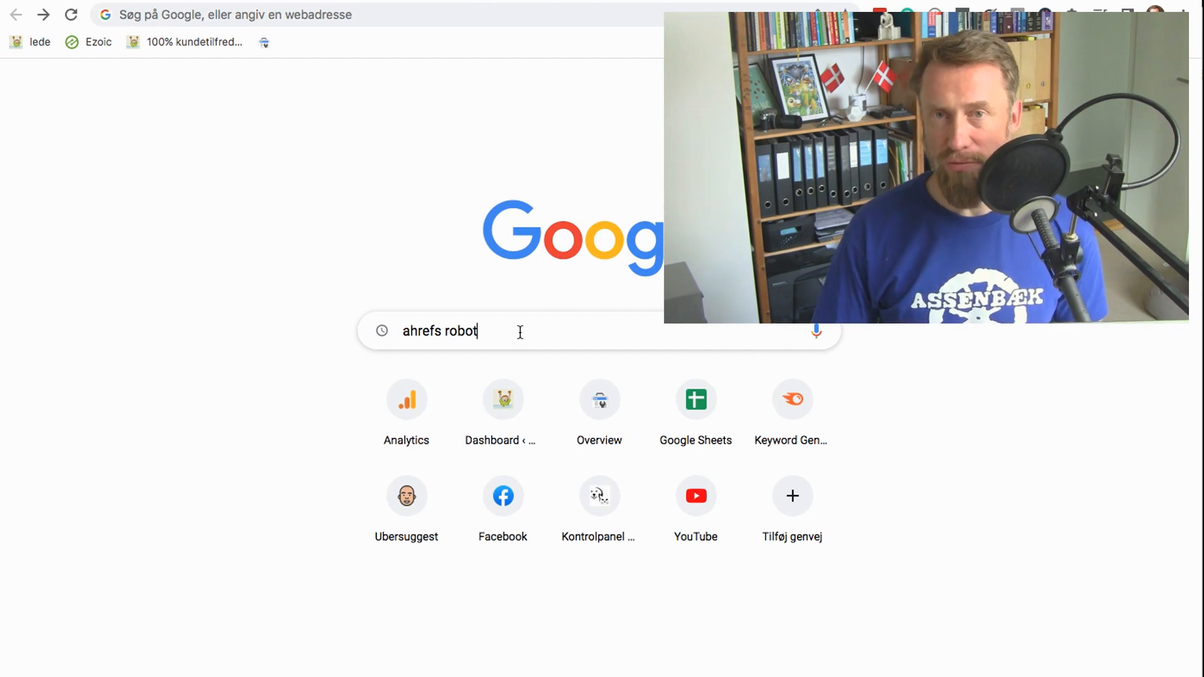
- Search Google for 'ahrefs robot' and open the AhrefsBot crawler page at ahrefs.com/robot
key("Return")
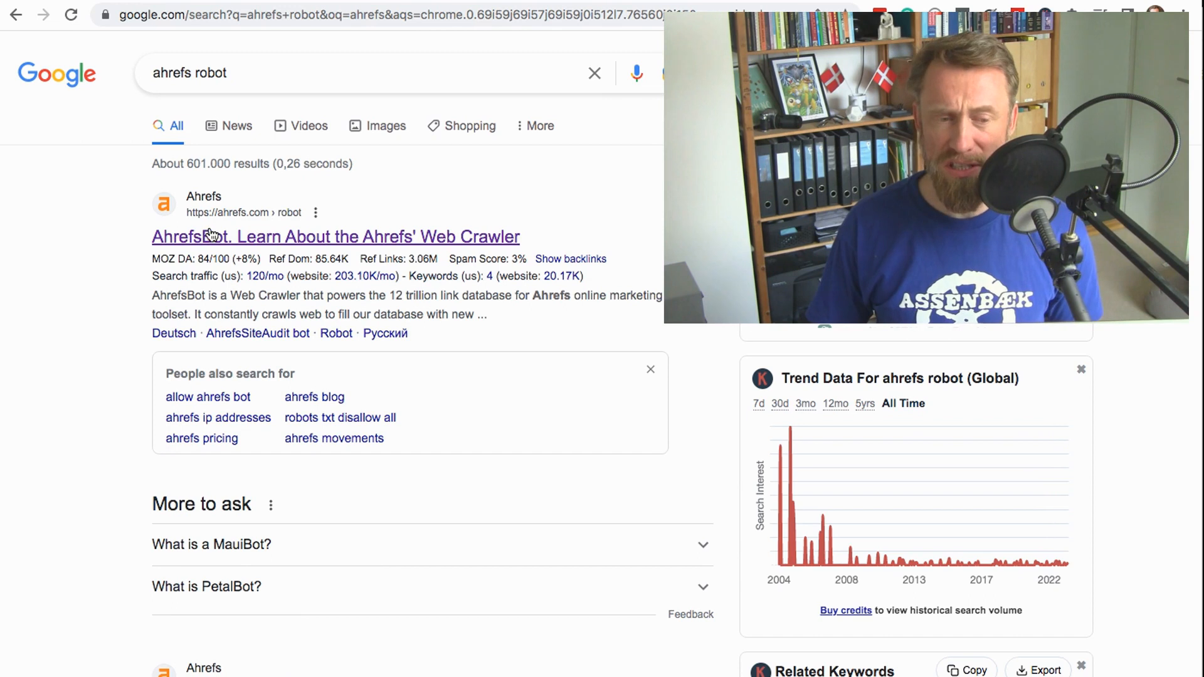
mouse_move(241, 274)
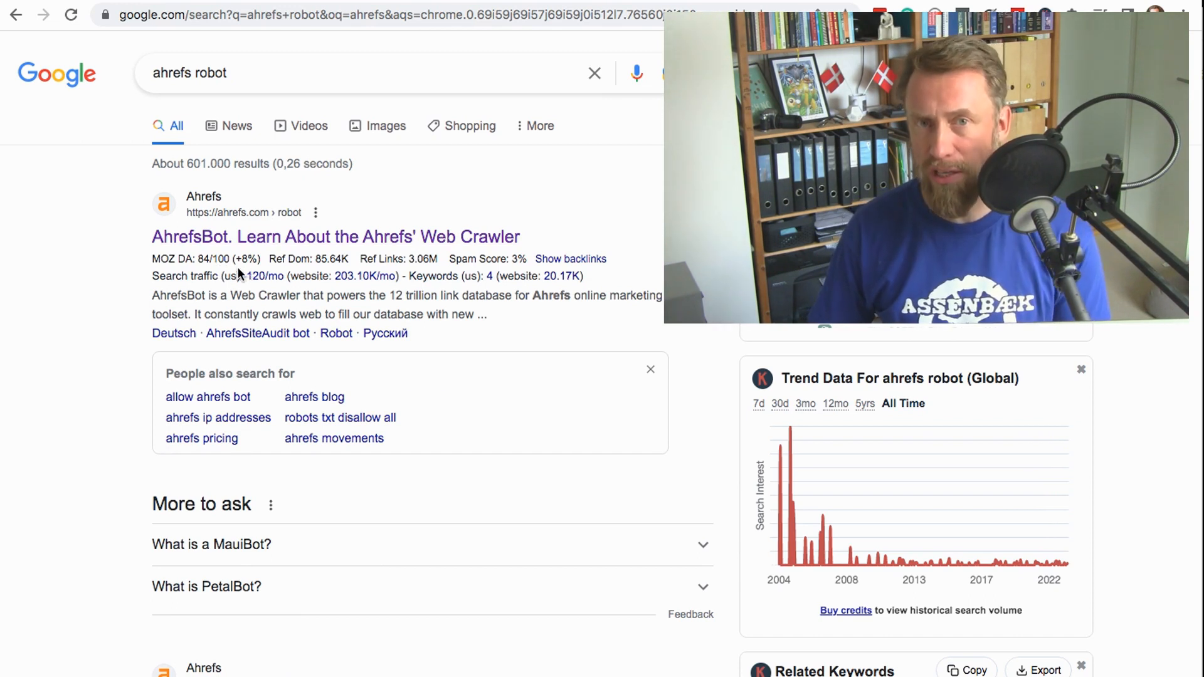
left_click(336, 237)
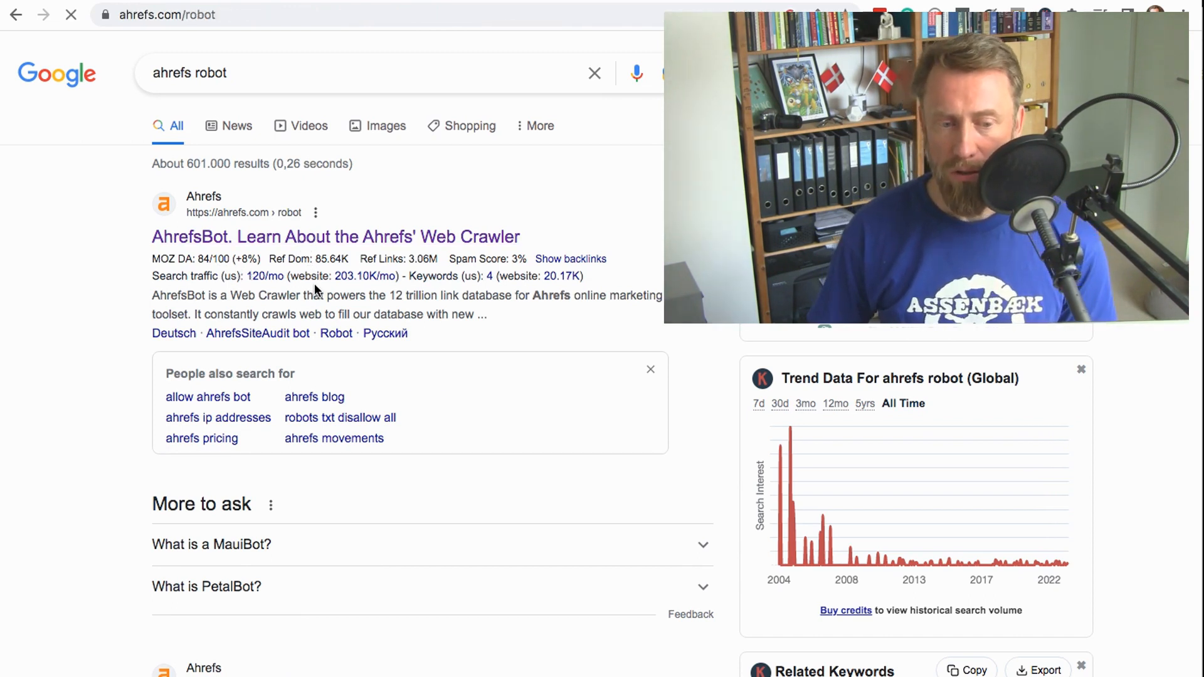
- Run the robots.txt checker on underkapslen.dk and view the partly-crawlable results table
left_click(336, 237)
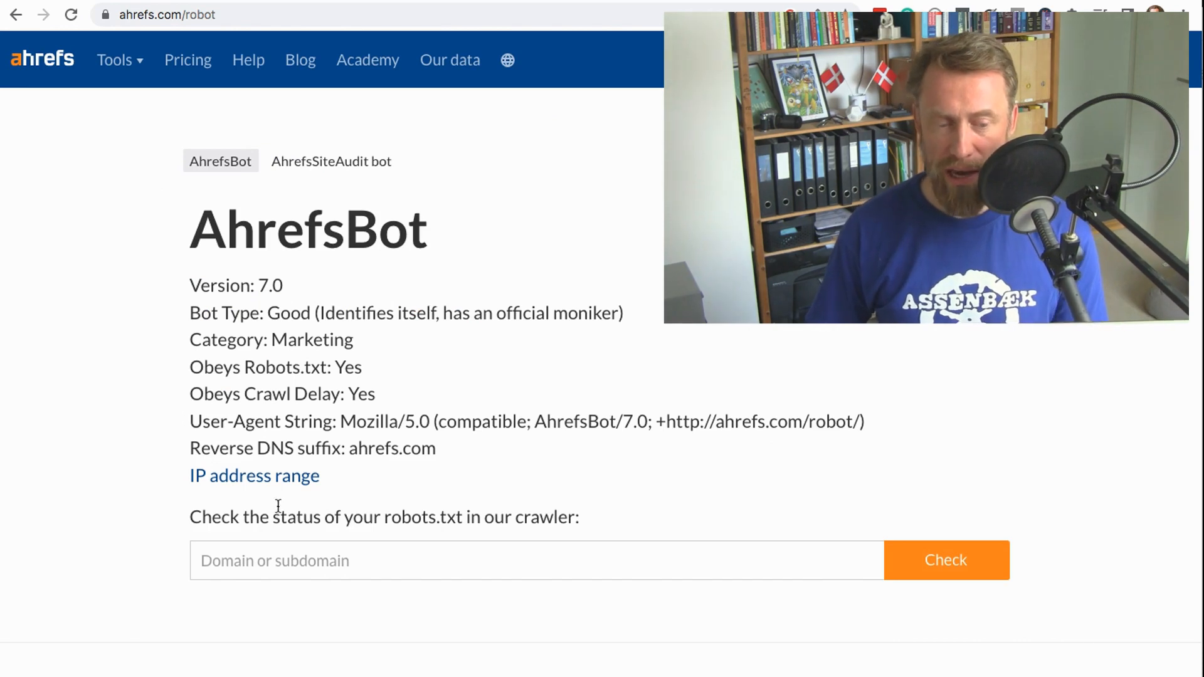
type("underkapslen.dk")
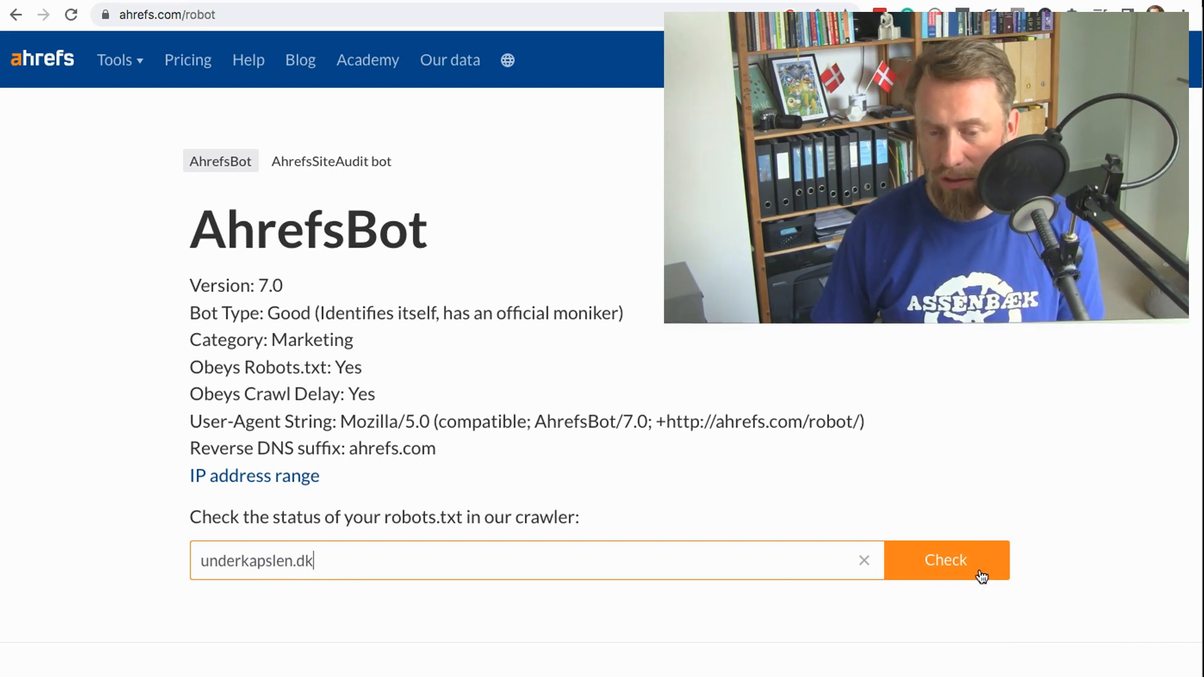
left_click(946, 559)
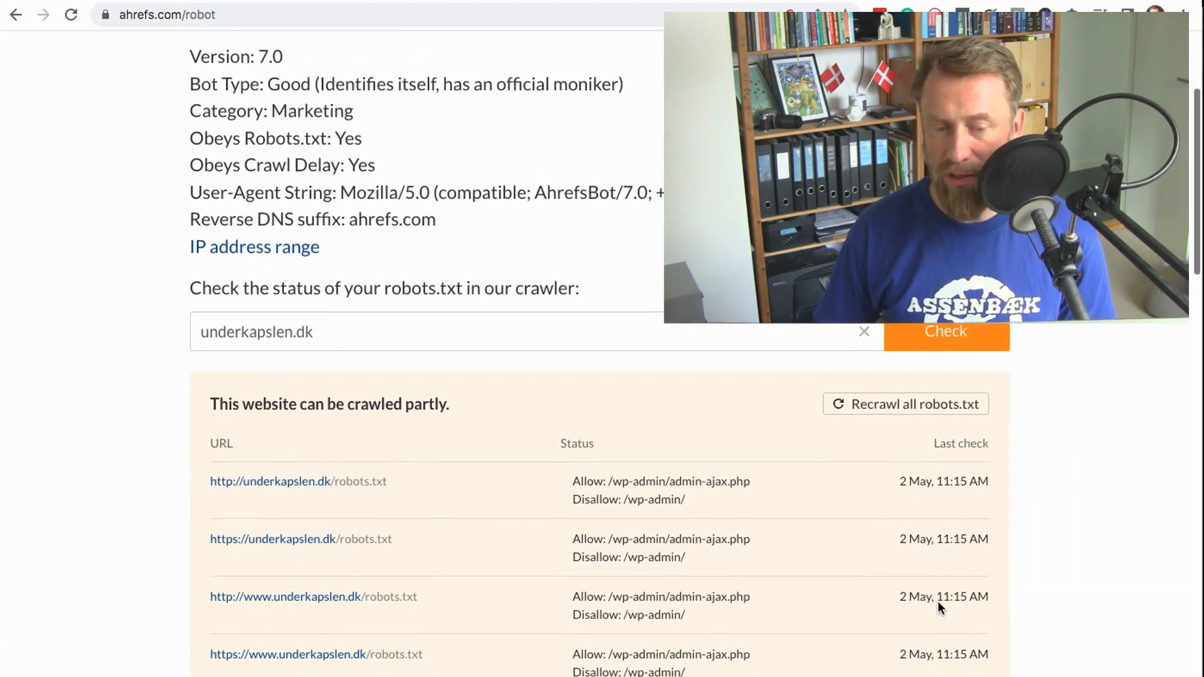
scroll("down", 3)
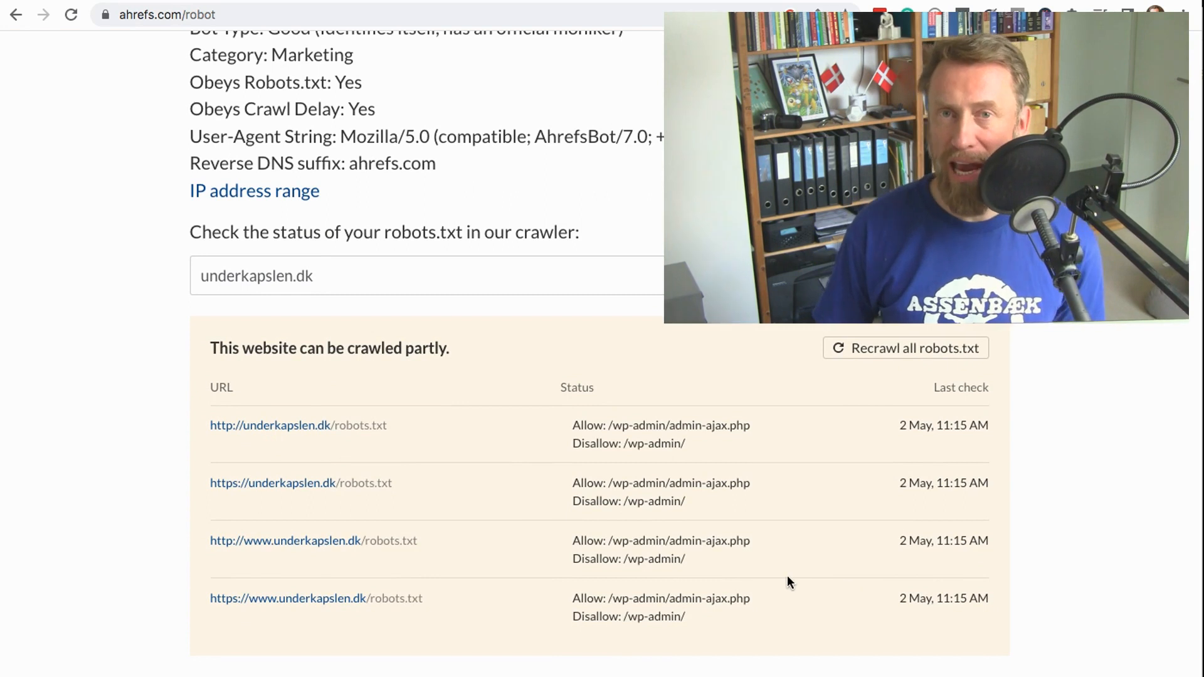
mouse_move(486, 531)
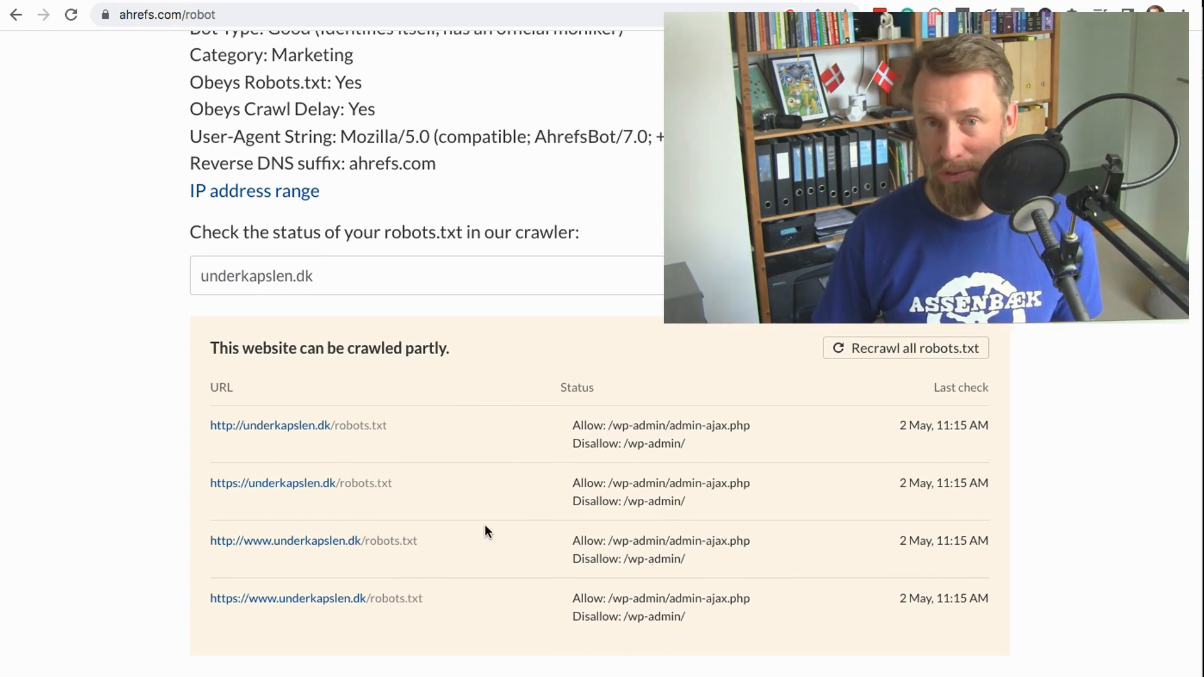
mouse_move(676, 535)
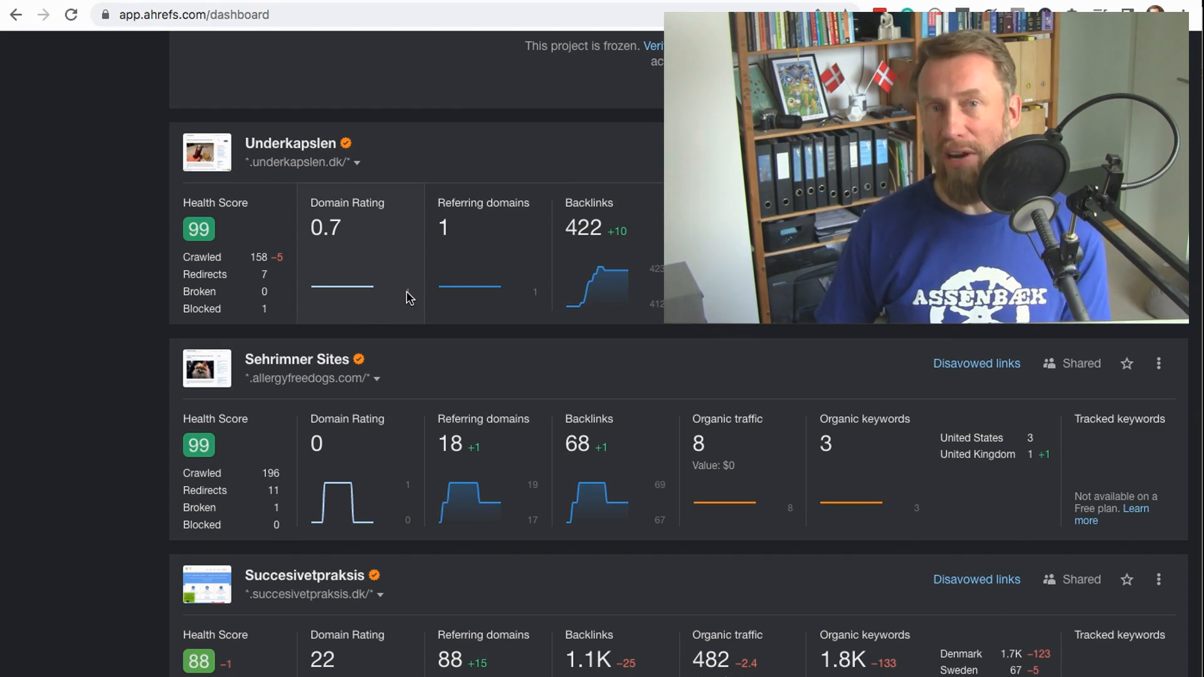
mouse_move(364, 290)
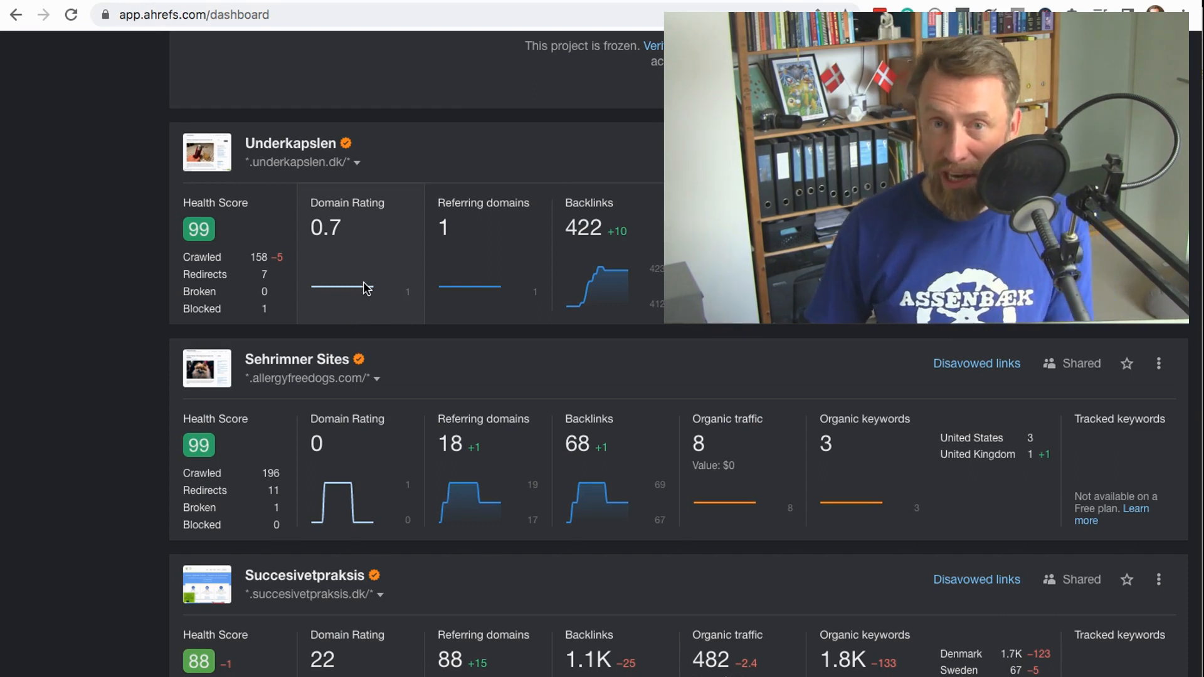
mouse_move(384, 296)
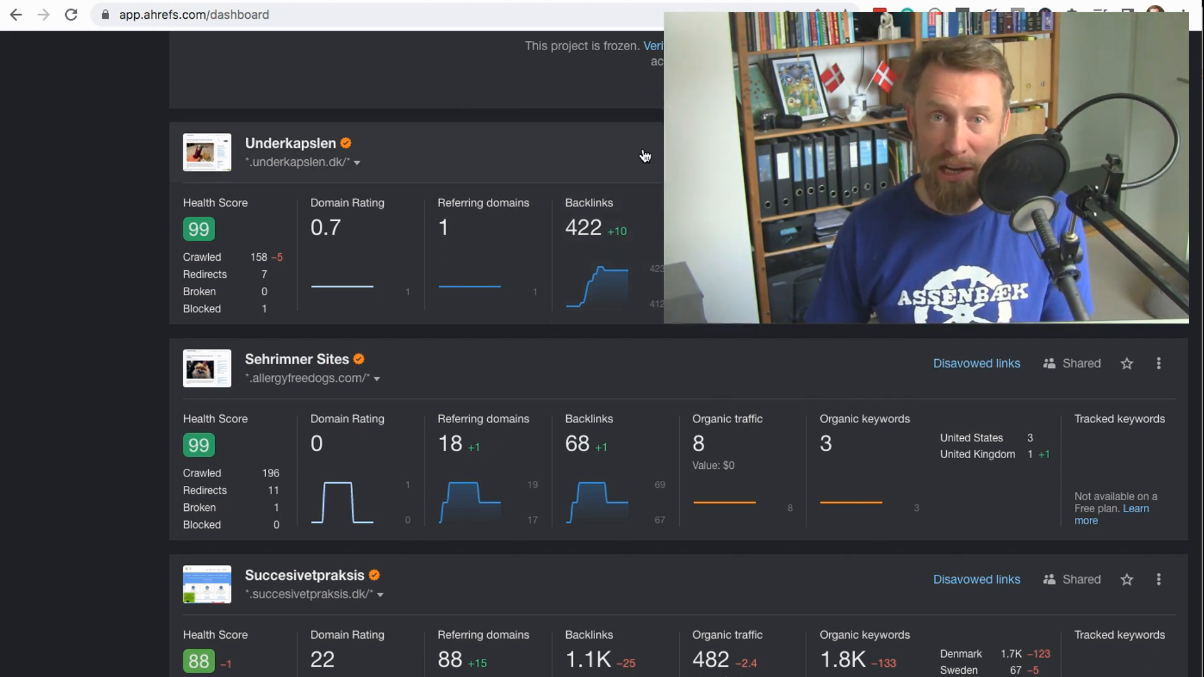
mouse_move(637, 131)
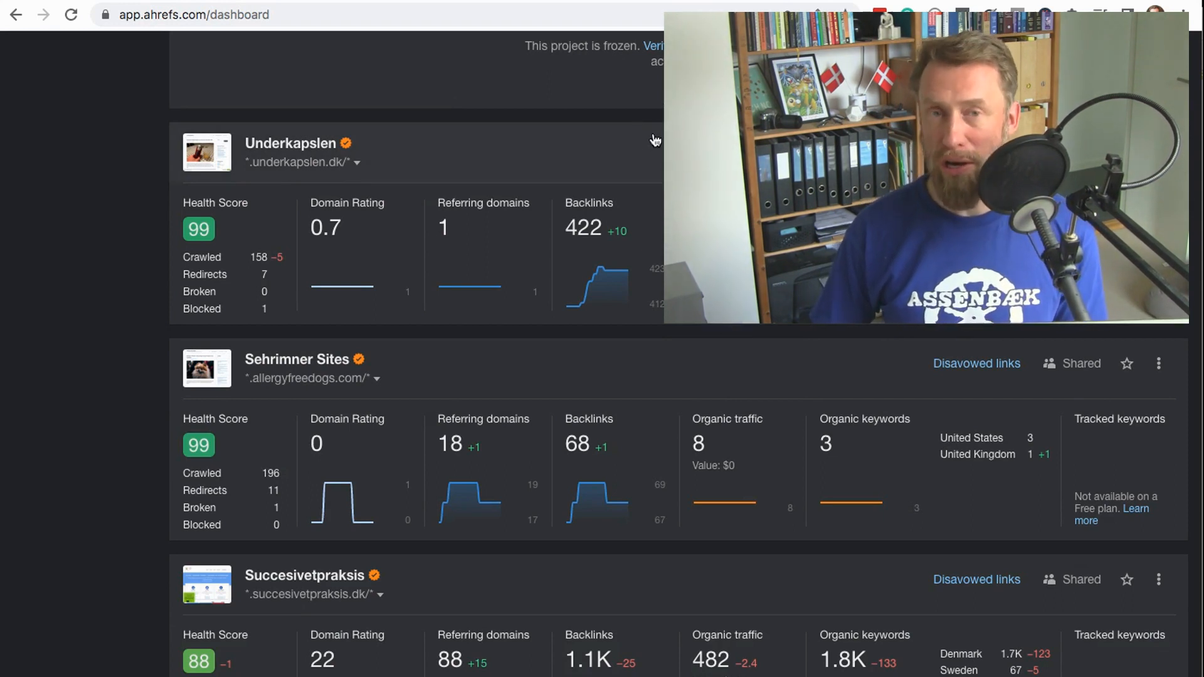
mouse_move(371, 166)
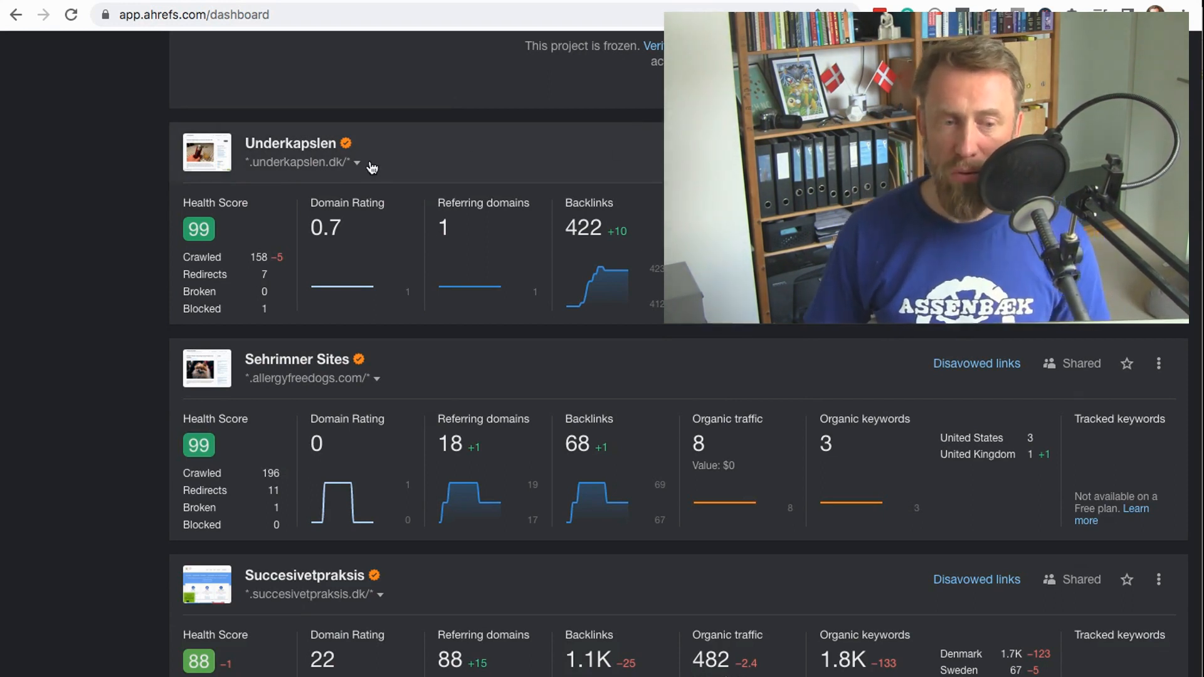
mouse_move(343, 179)
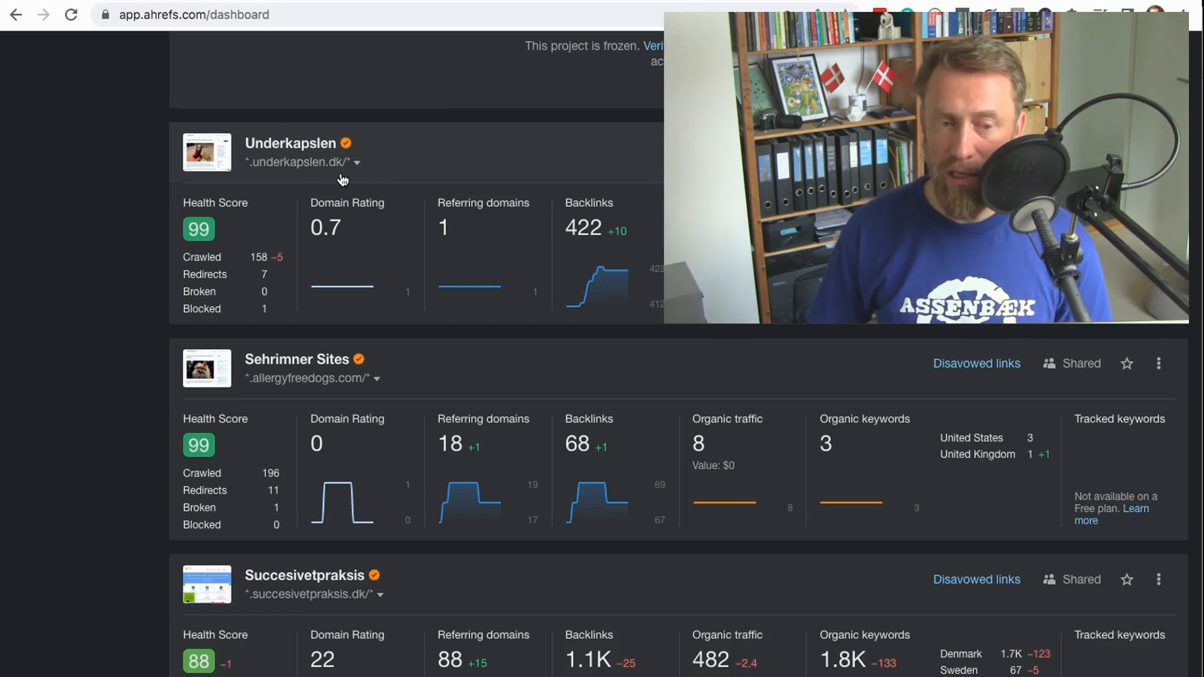
mouse_move(413, 320)
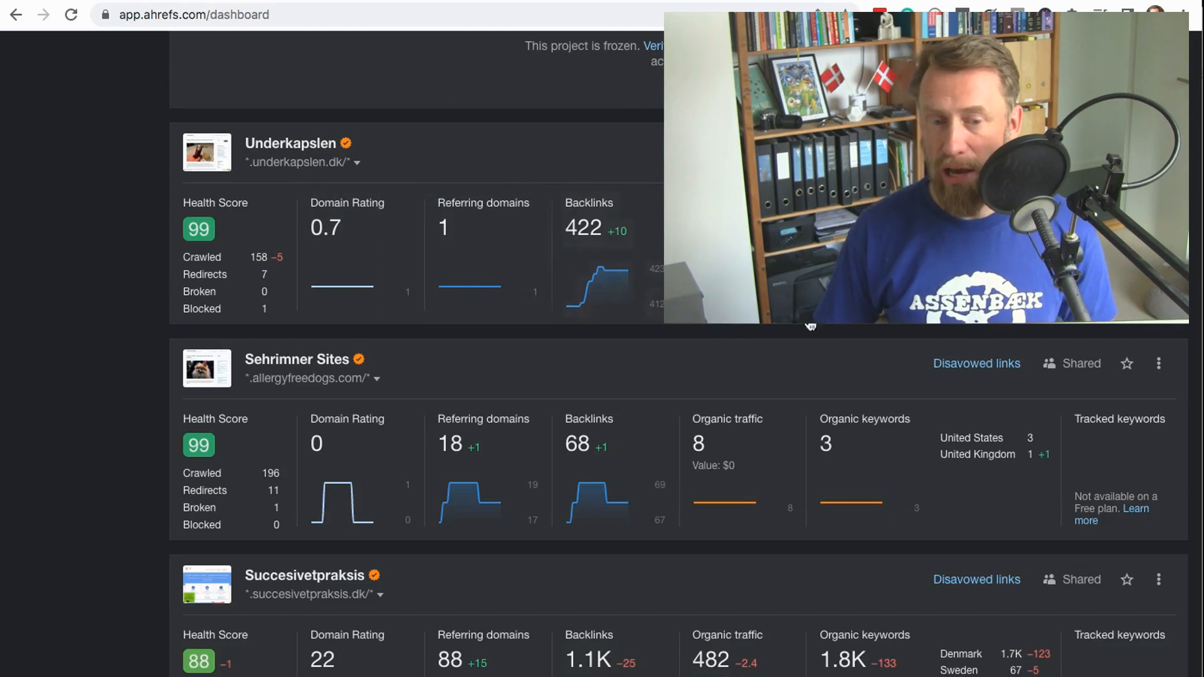
mouse_move(561, 387)
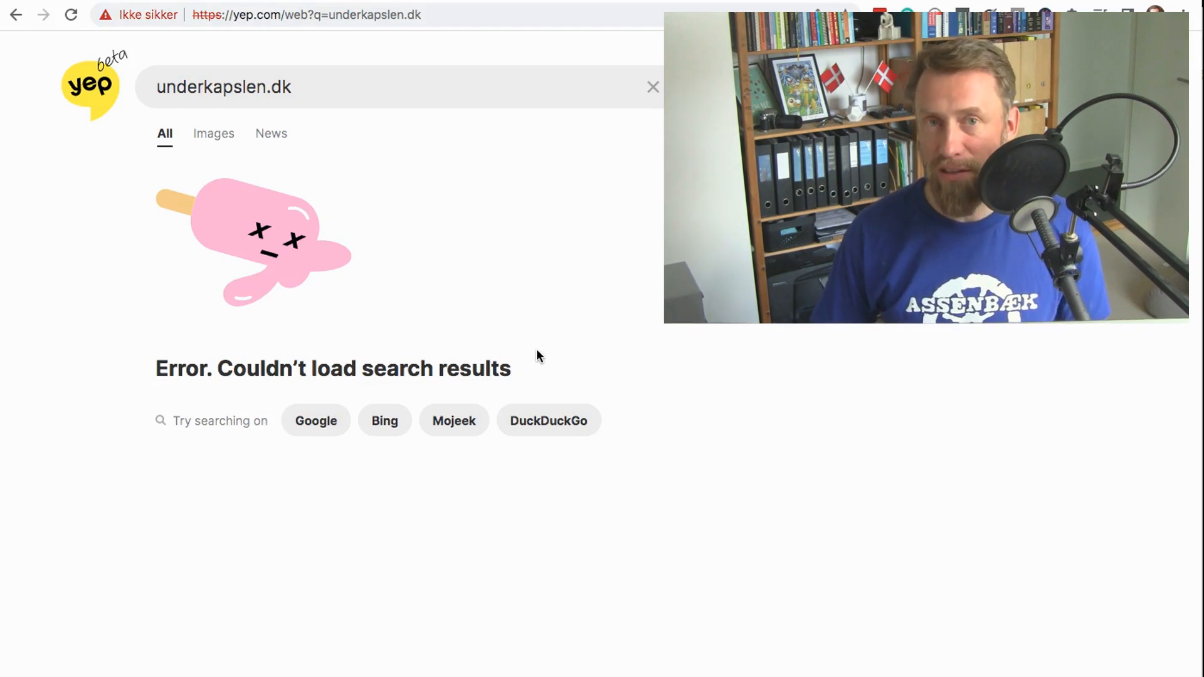
mouse_move(567, 371)
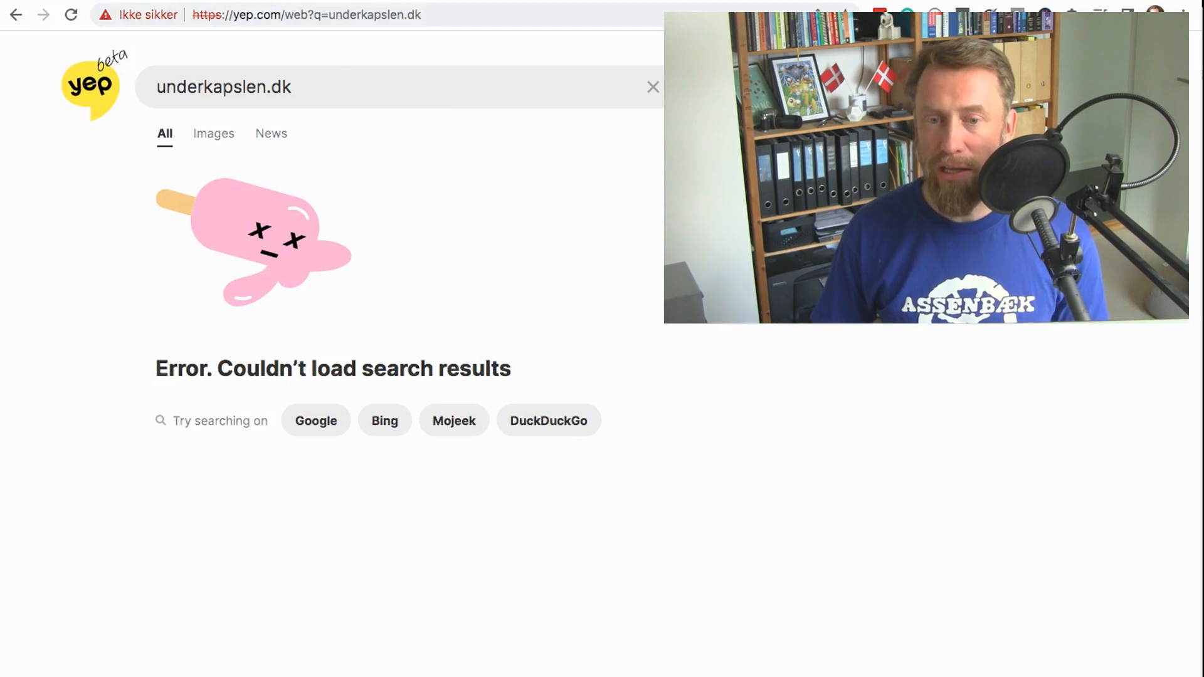
- After the failed Yep search, return to Google for a site:underkapslen.dk search
left_click(315, 420)
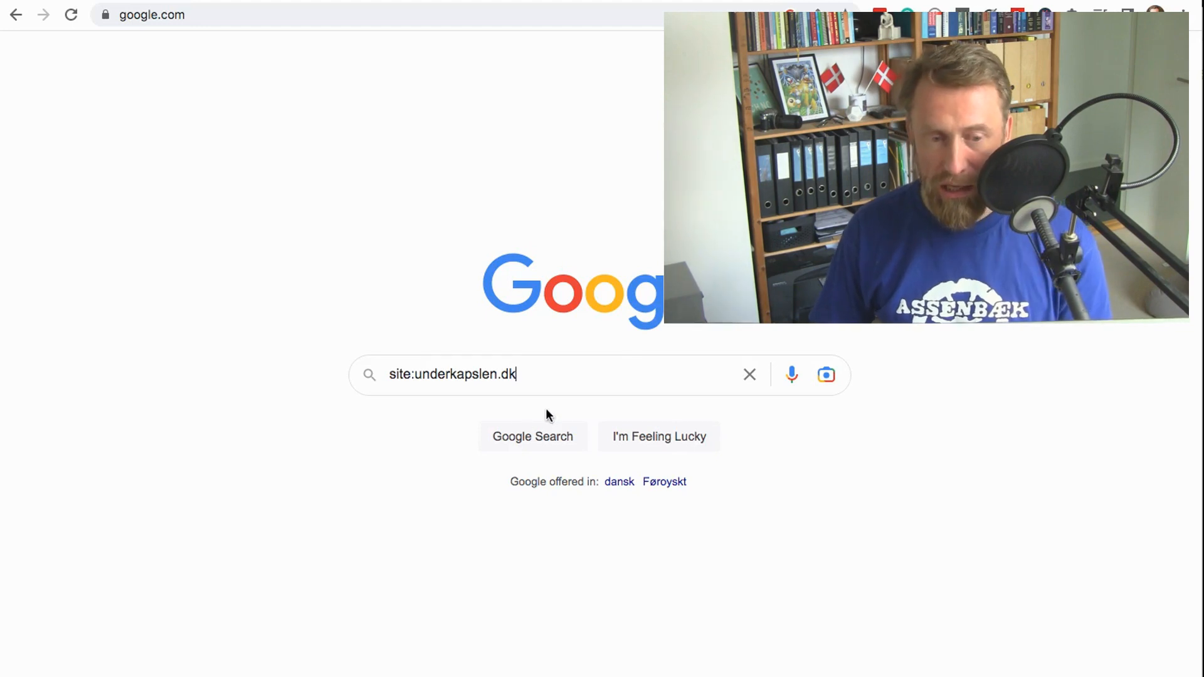
mouse_move(536, 425)
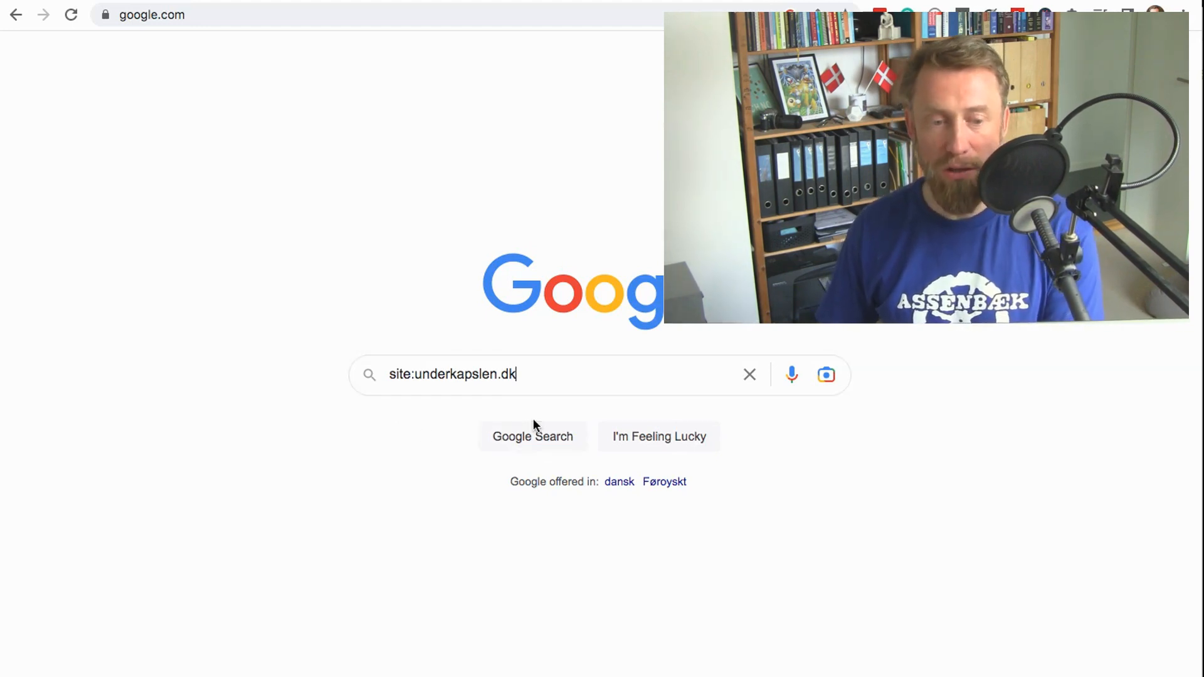